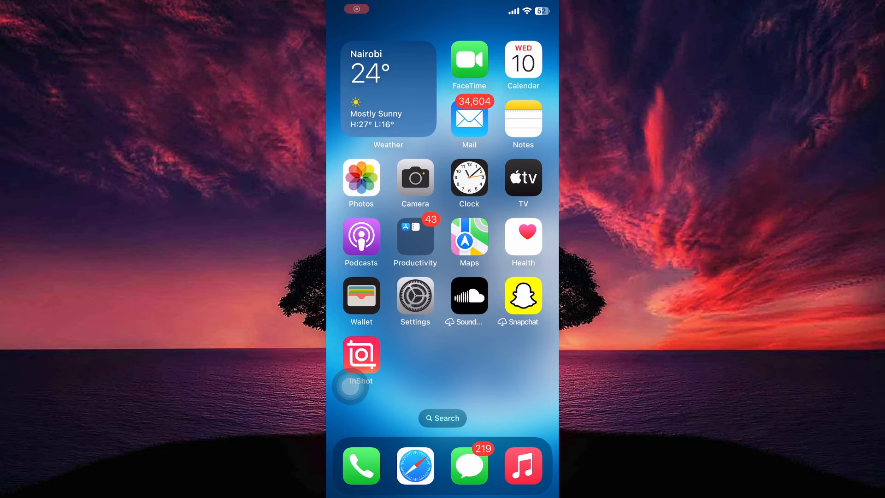
Step: Launch the Settings app from the Home Screen
{"action": "left_click", "coordinate": [415, 296]}
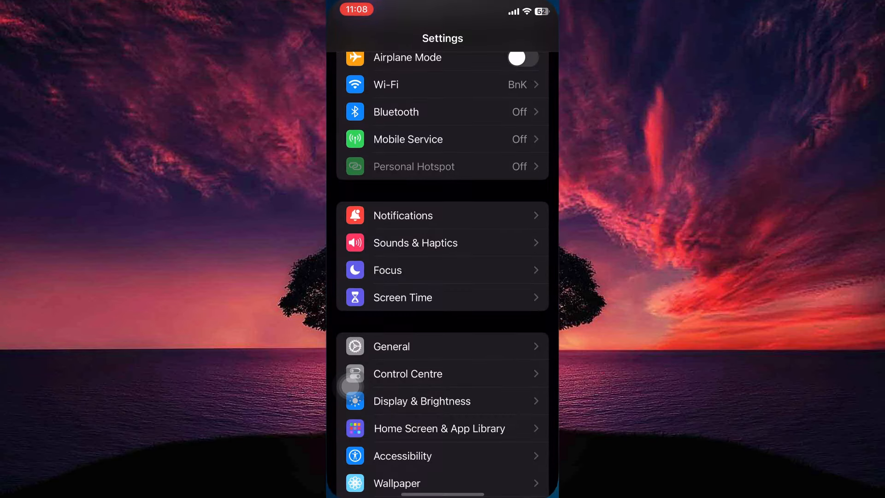
Step: Scroll to the Battery section and bring up the AssistiveTouch menu over it
{"action": "scroll", "scroll_direction": "down", "scroll_amount": 3}
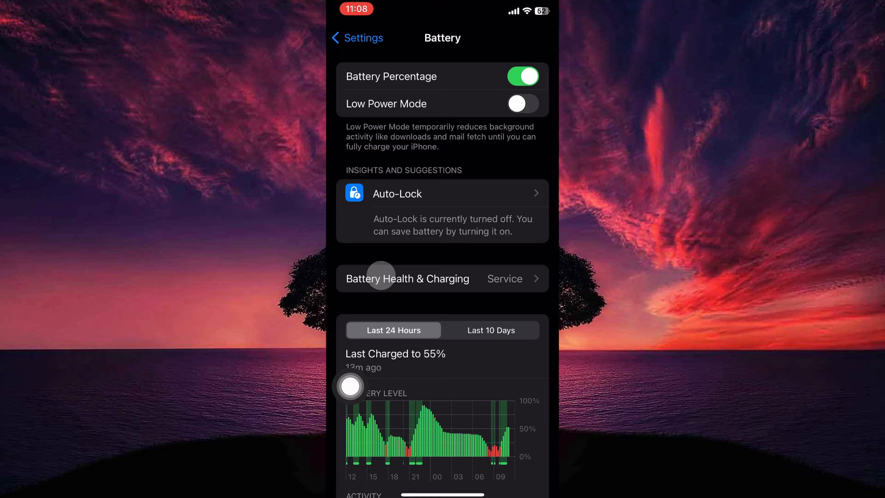
{"action": "left_click", "coordinate": [350, 386]}
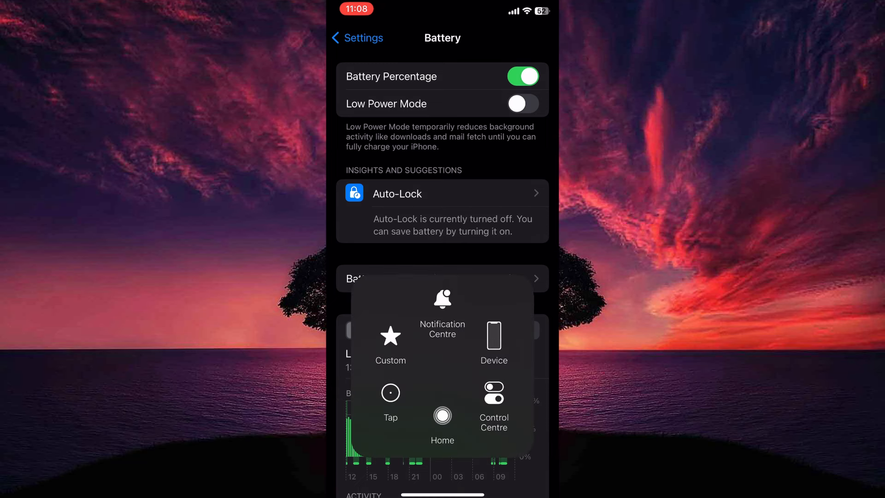